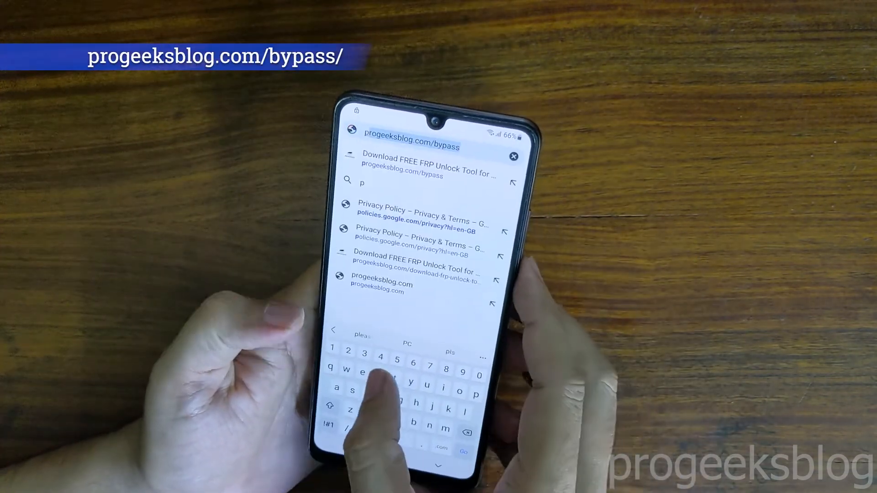
Load progeeksblog.com/bypass and read down to the Facebook install card
type("rogeeksblog.com/downloac")
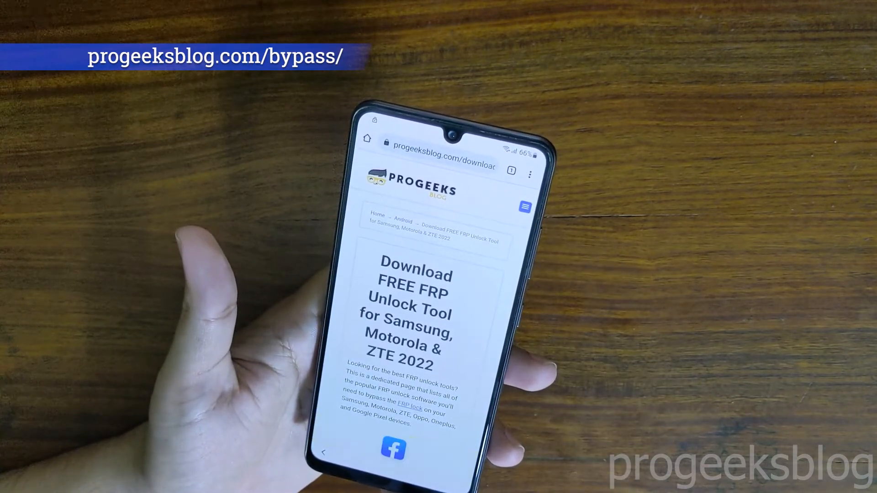
scroll("down", 3)
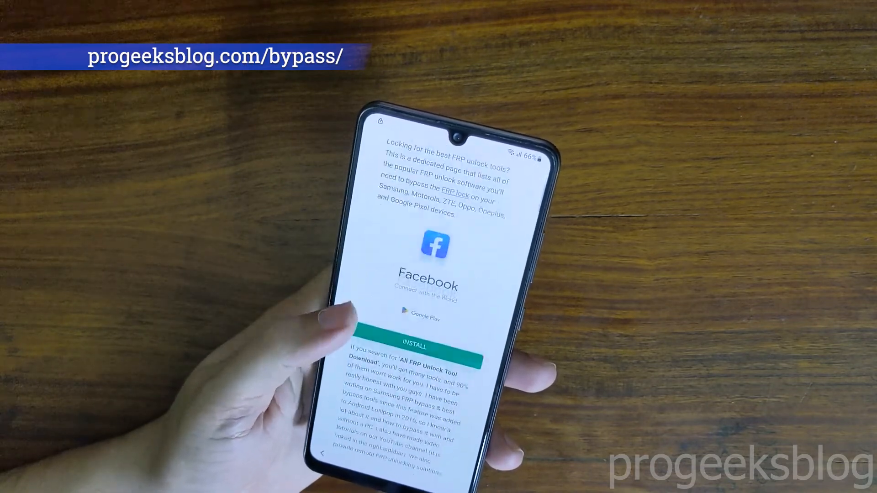
scroll("down", 3)
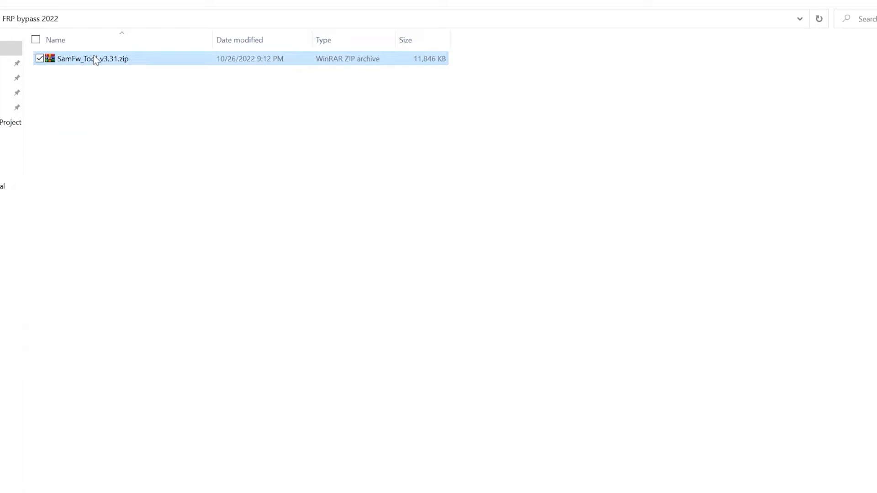
Extract SamFw_Tool_v3.31.zip to its folder and launch SamFwFRPTool.exe from it
right_click(92, 58)
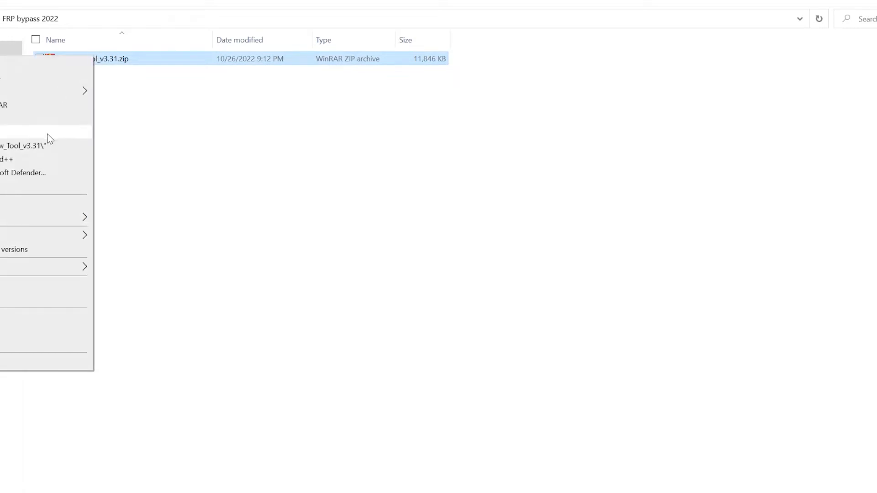
left_click(28, 146)
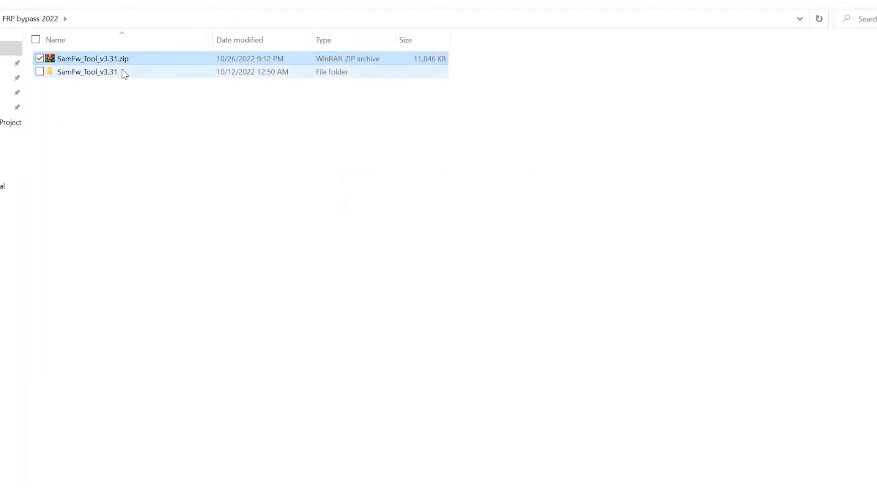
double_click(88, 71)
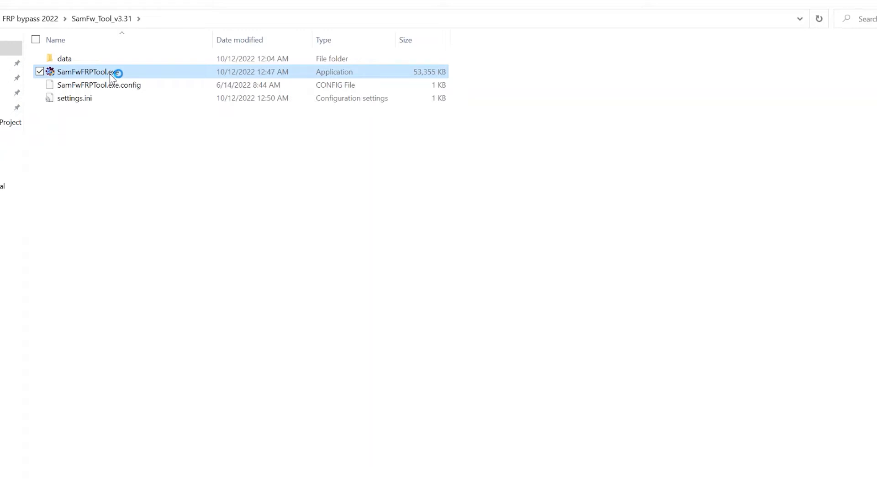
double_click(88, 72)
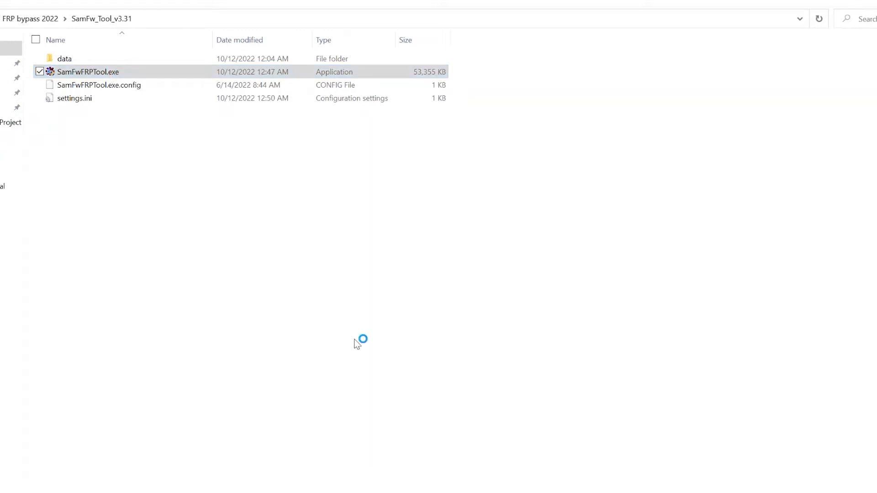
double_click(88, 72)
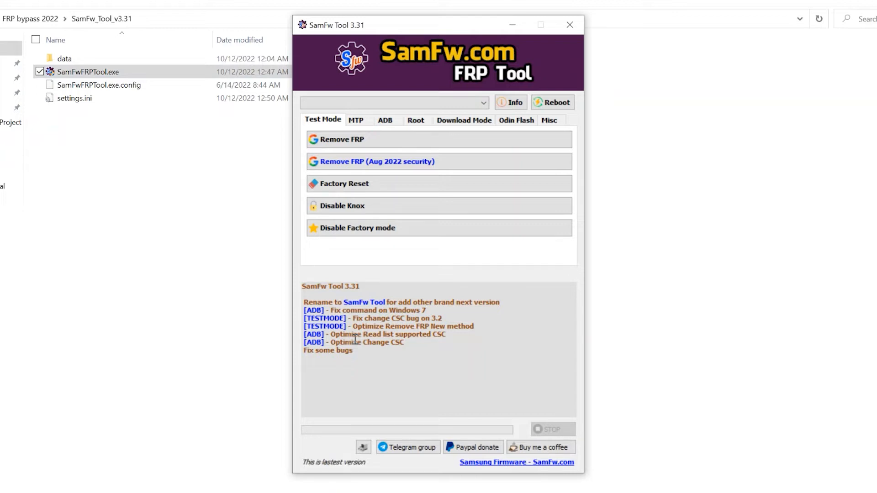
Start Remove FRP on the Test Mode tab for the connected SM-A325F
left_click(392, 103)
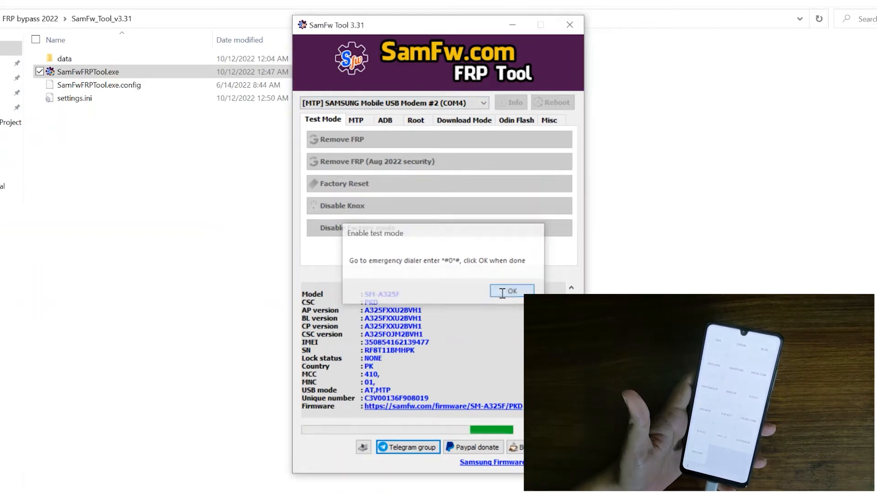
Confirm test mode was enabled via *#0*# and let the FRP removal finish successfully
left_click(511, 292)
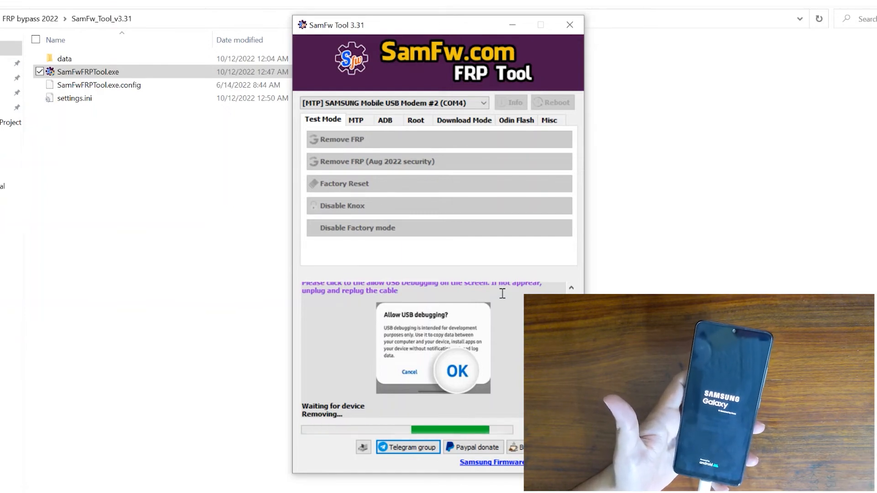
left_click(457, 371)
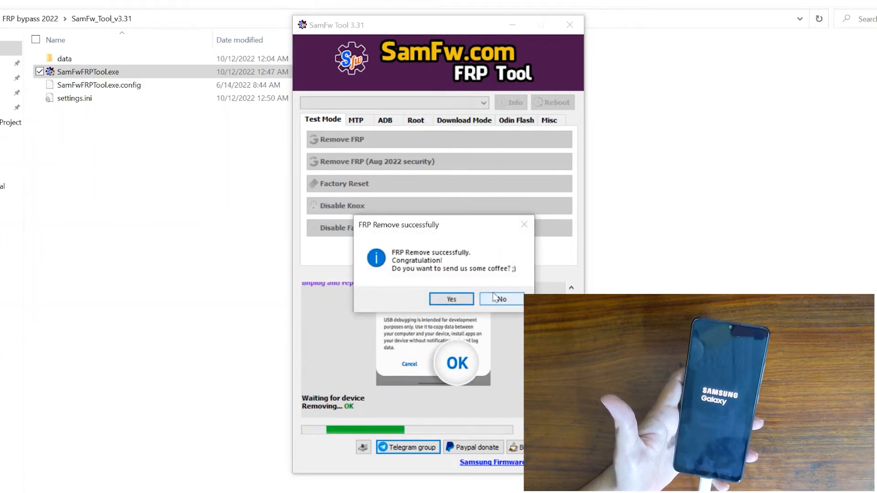
Answer No to the coffee donation in the FRP Remove successfully dialog
left_click(501, 298)
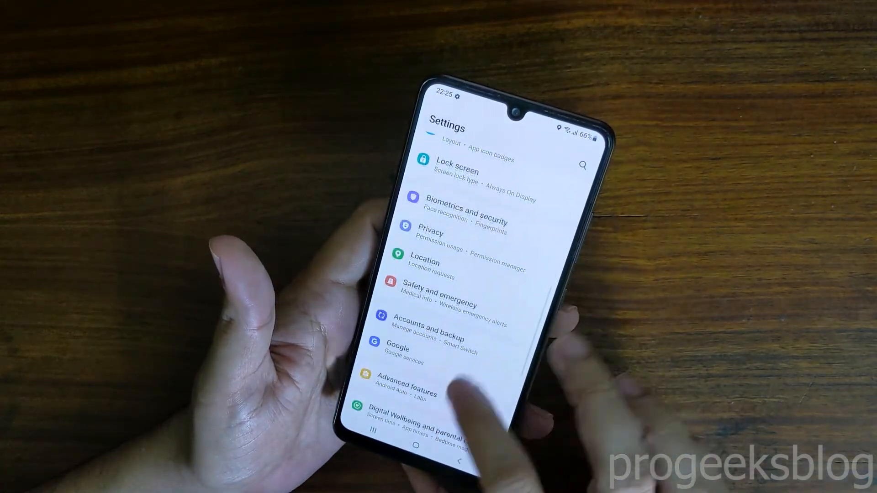
Reach the bottom of Settings and show About phone for the Galaxy A32
scroll("down", 3)
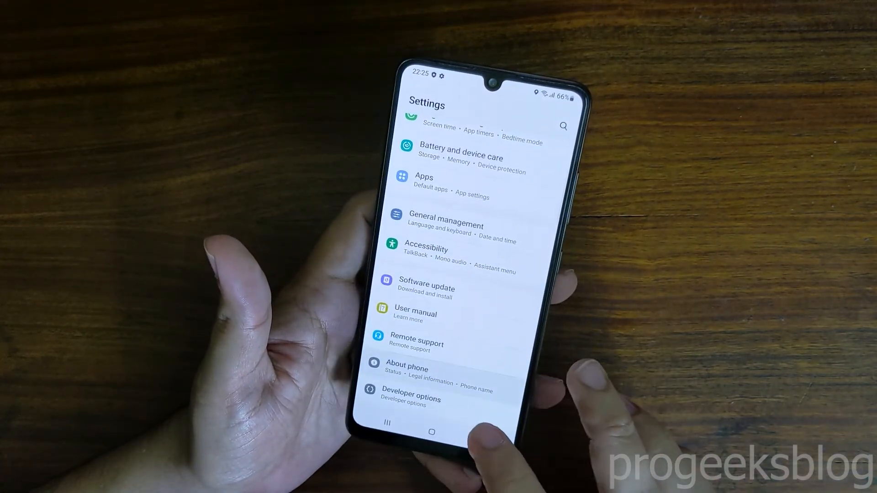
left_click(407, 370)
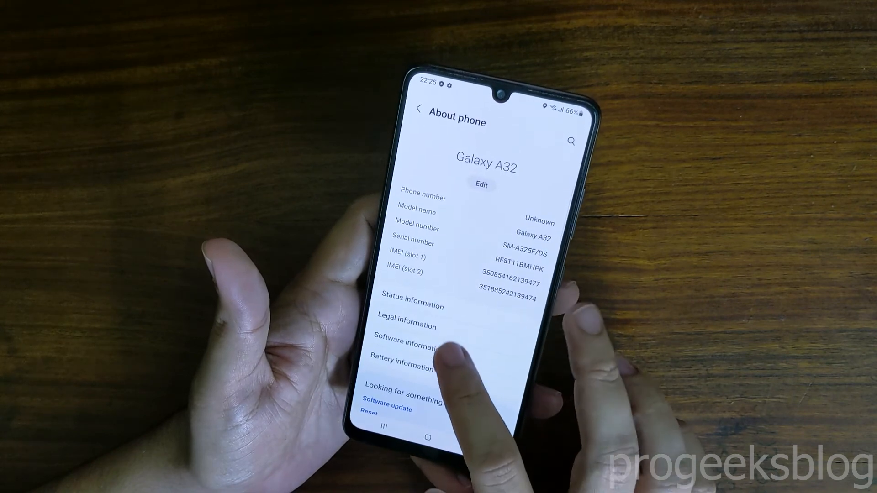